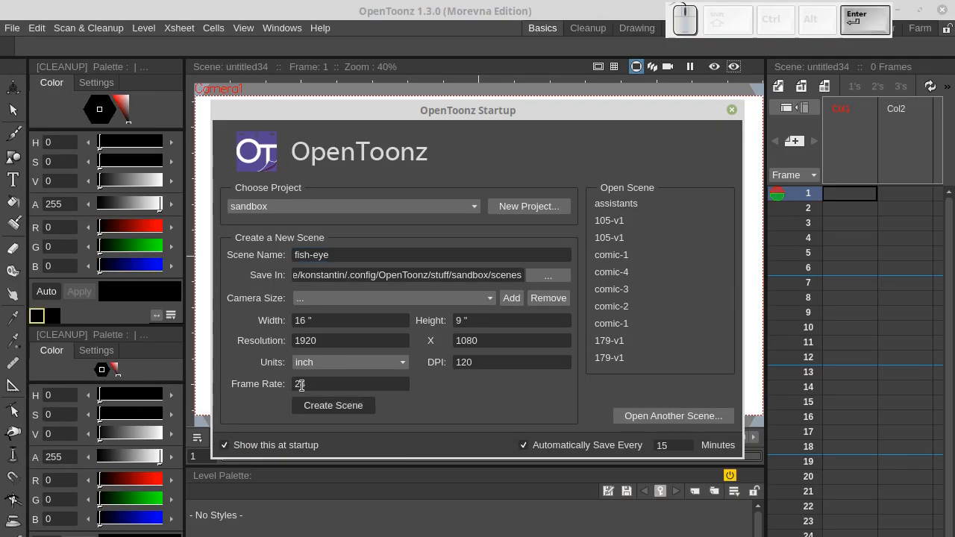
- Create a scene named fish-eye from the Startup dialog
{"action": "left_click", "coordinate": [332, 405]}
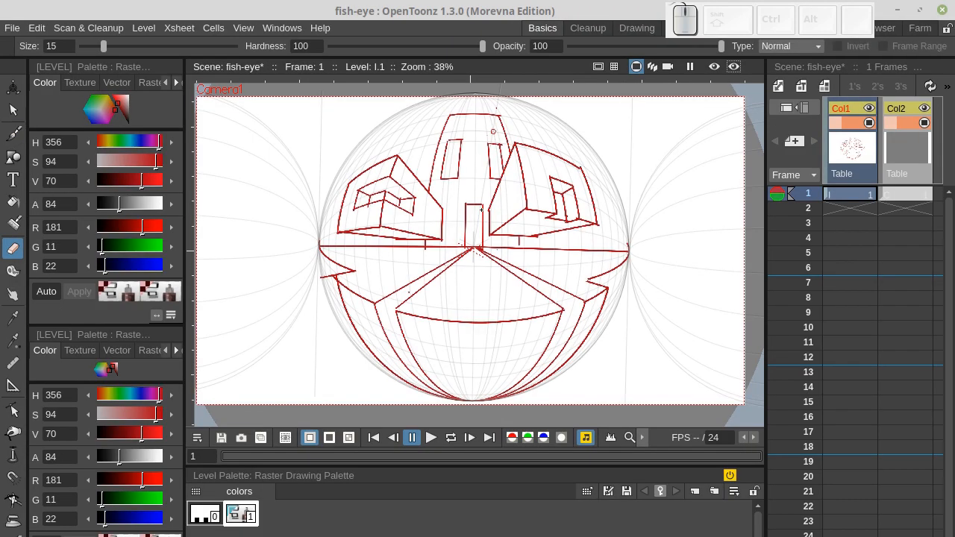
{"action": "mouse_move", "coordinate": [440, 340]}
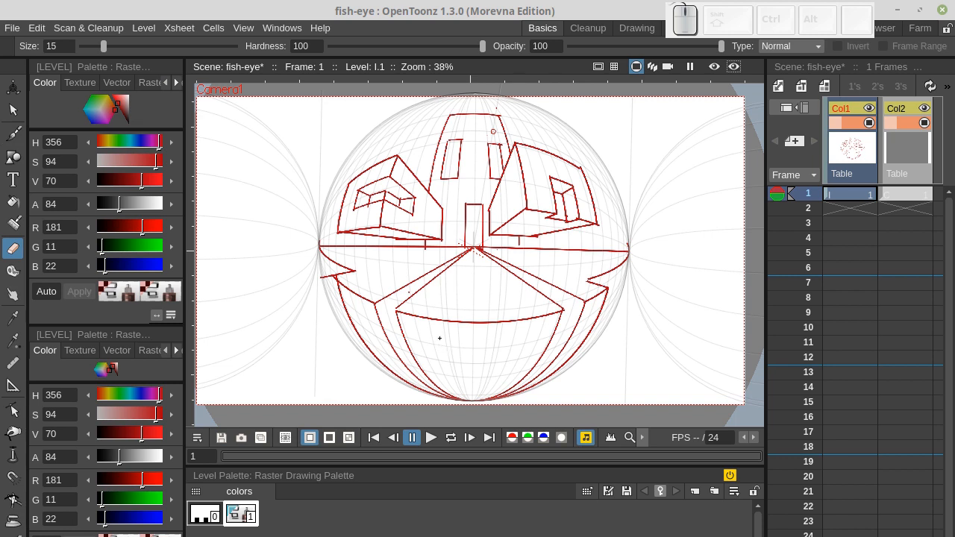
- Clear the scene and add a blank Raster Level in the first column
{"action": "left_click", "coordinate": [587, 27]}
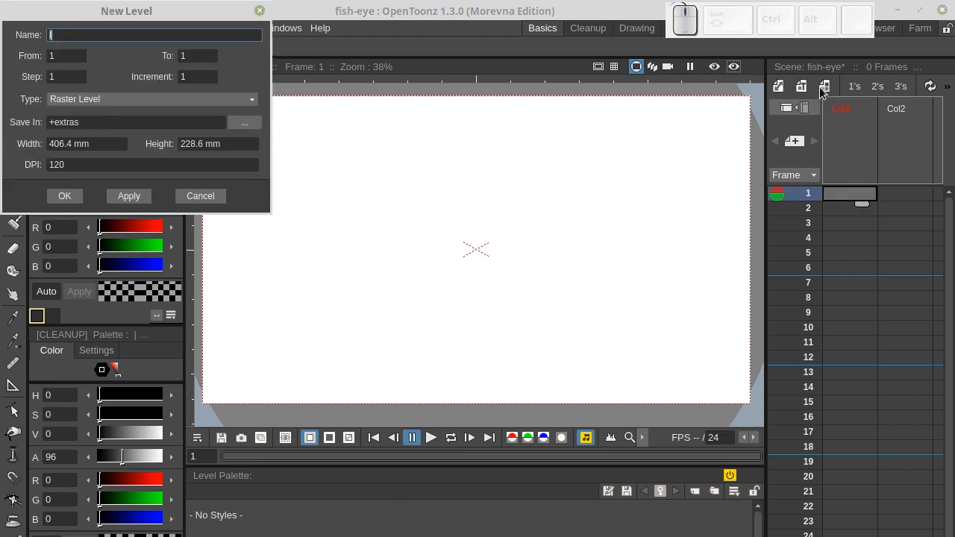
{"action": "mouse_move", "coordinate": [716, 108]}
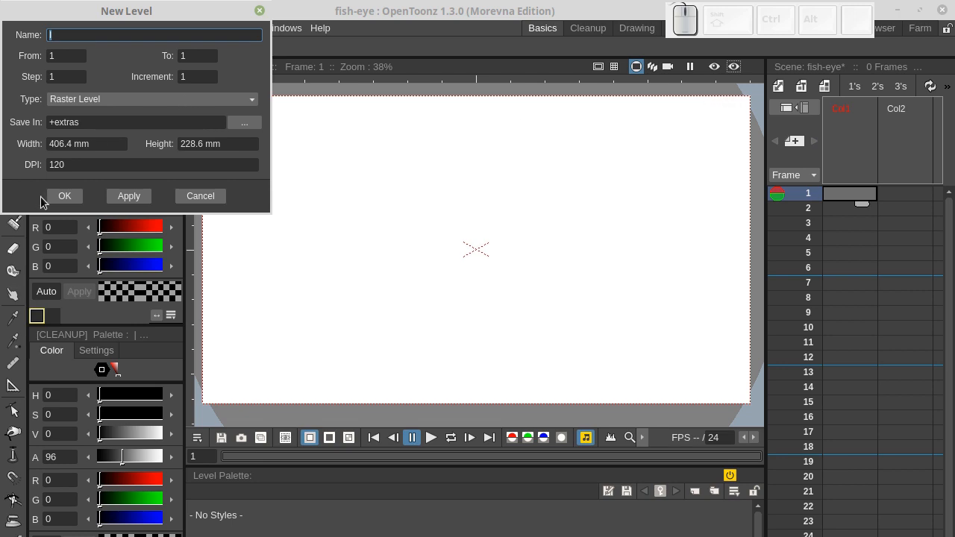
{"action": "mouse_move", "coordinate": [65, 196]}
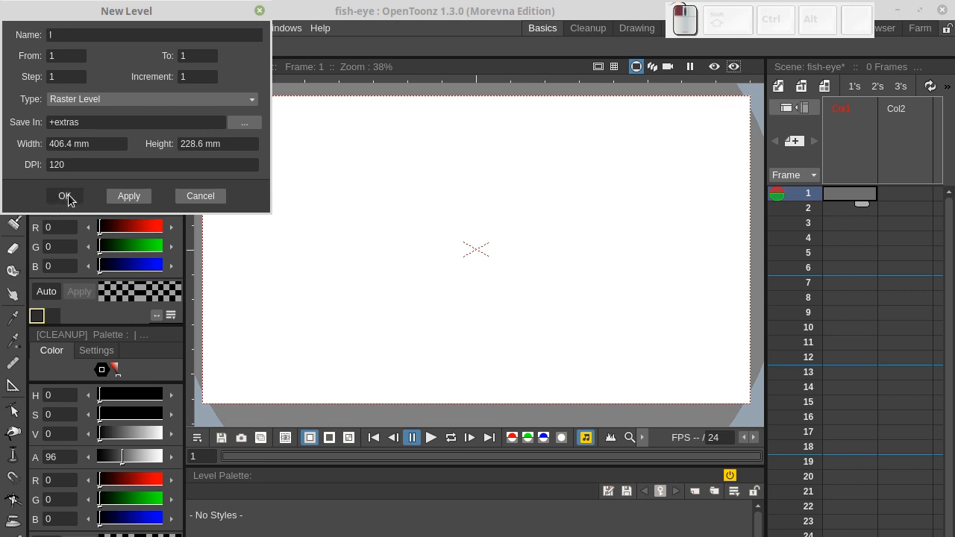
{"action": "left_click", "coordinate": [64, 196]}
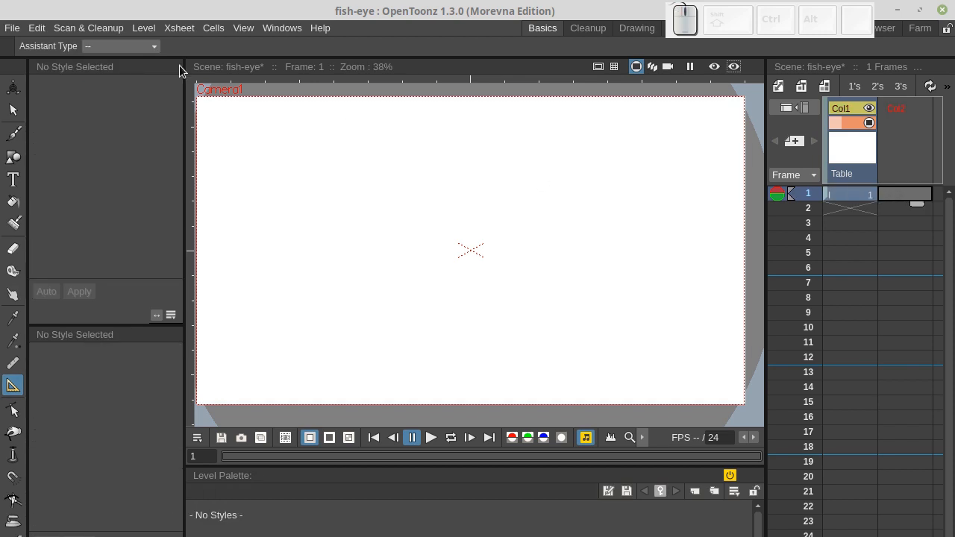
- Place an Ellipse assistant stretched into a circle reaching the frame top, then reselect the drawing level
{"action": "left_click", "coordinate": [121, 45]}
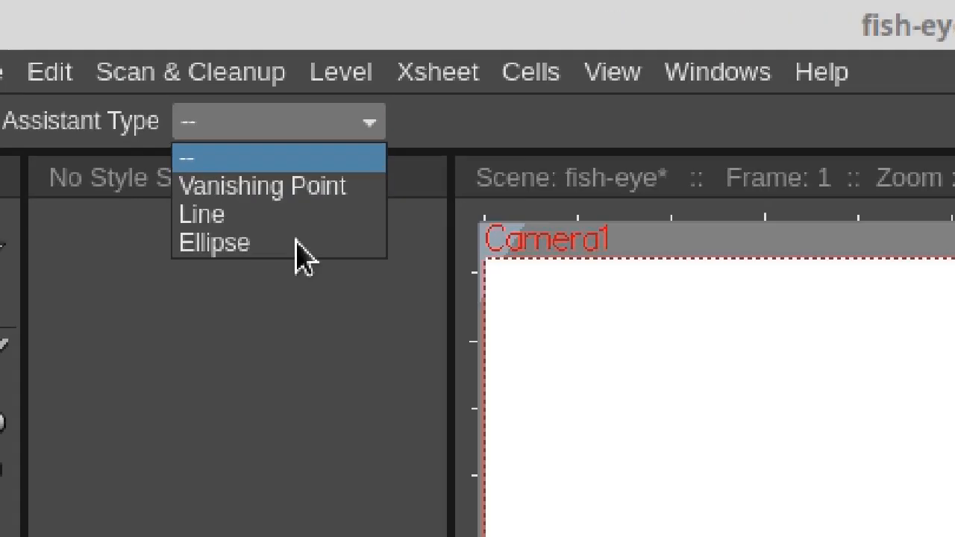
{"action": "left_click", "coordinate": [214, 243]}
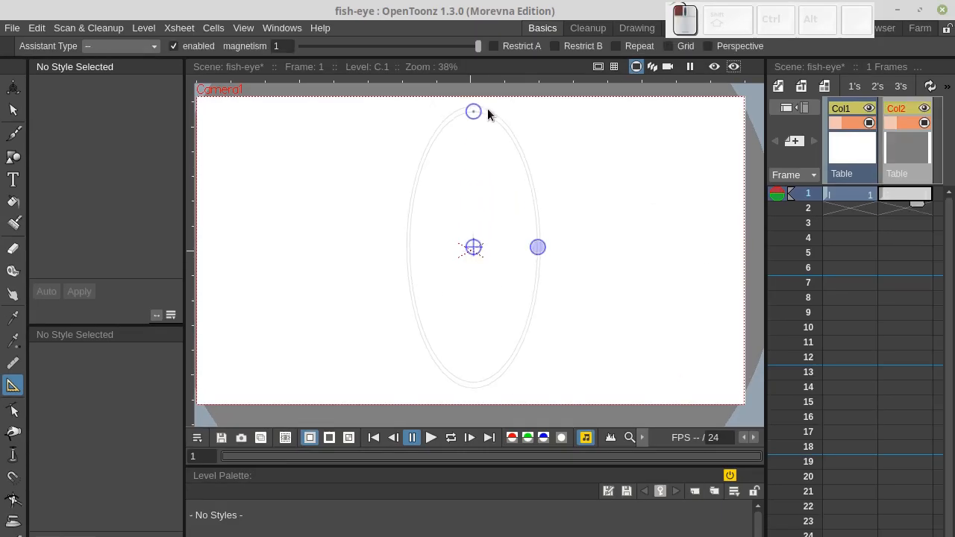
{"action": "left_click_drag", "start_coordinate": [473, 112], "coordinate": [477, 93]}
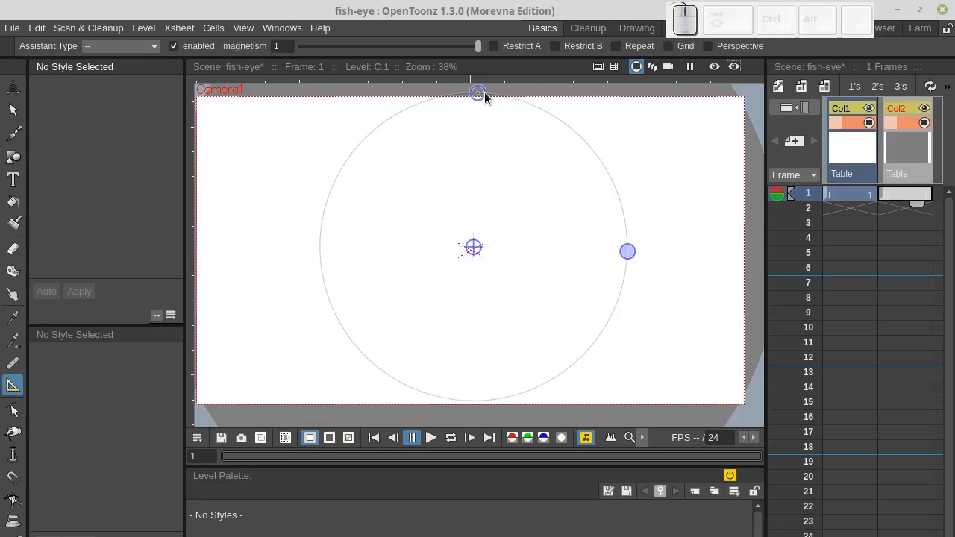
{"action": "left_click", "coordinate": [808, 223]}
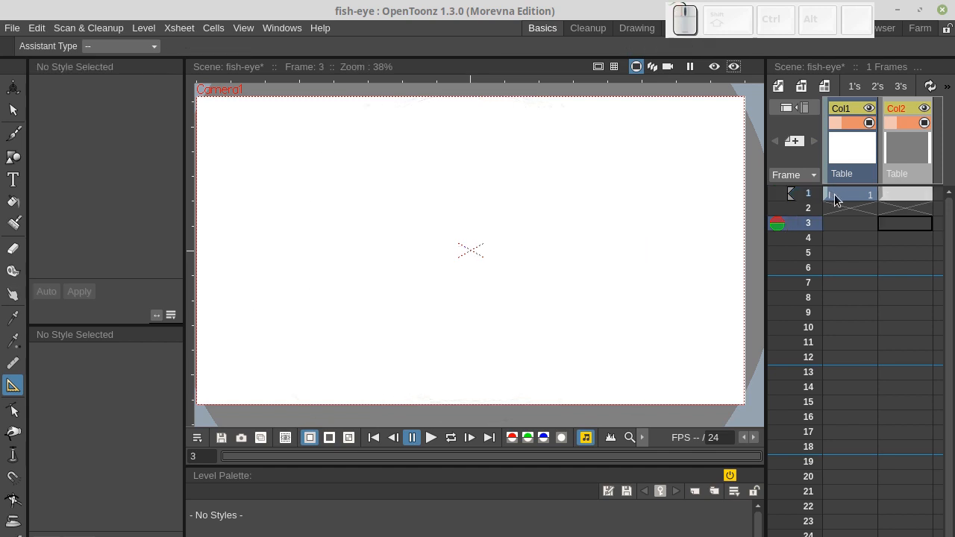
{"action": "left_click", "coordinate": [12, 133]}
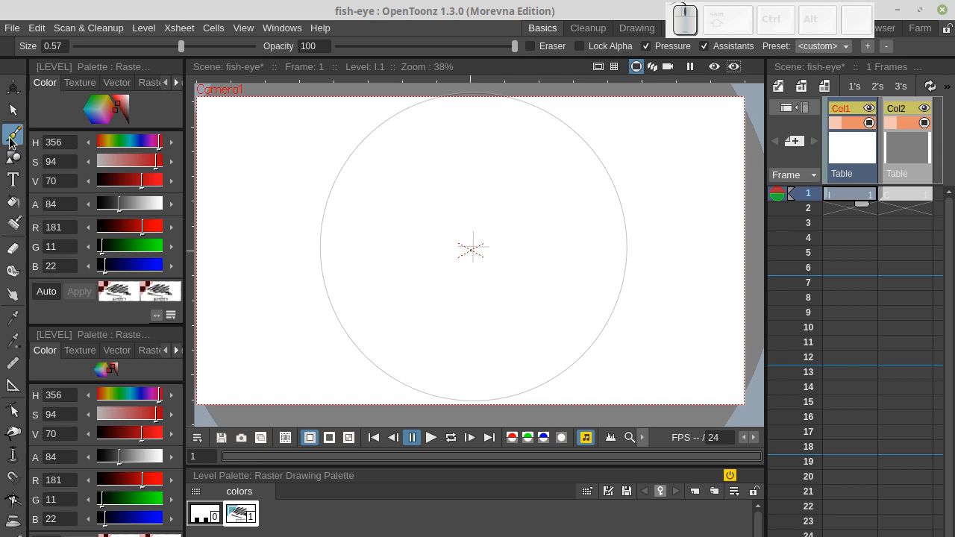
- Pick a pen raster brush preset, draw test circles along the guide, and undo them
{"action": "left_click", "coordinate": [141, 82]}
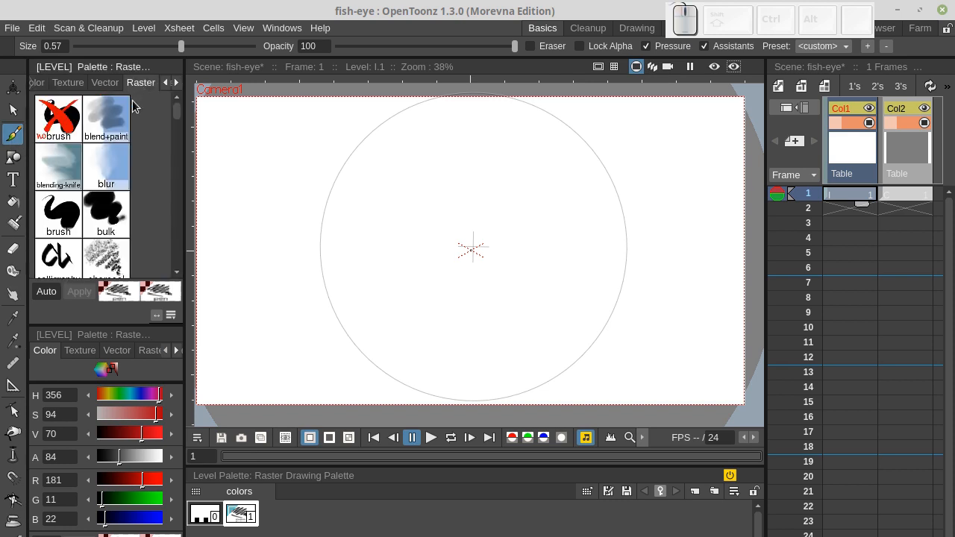
{"action": "scroll", "scroll_direction": "down", "scroll_amount": 3}
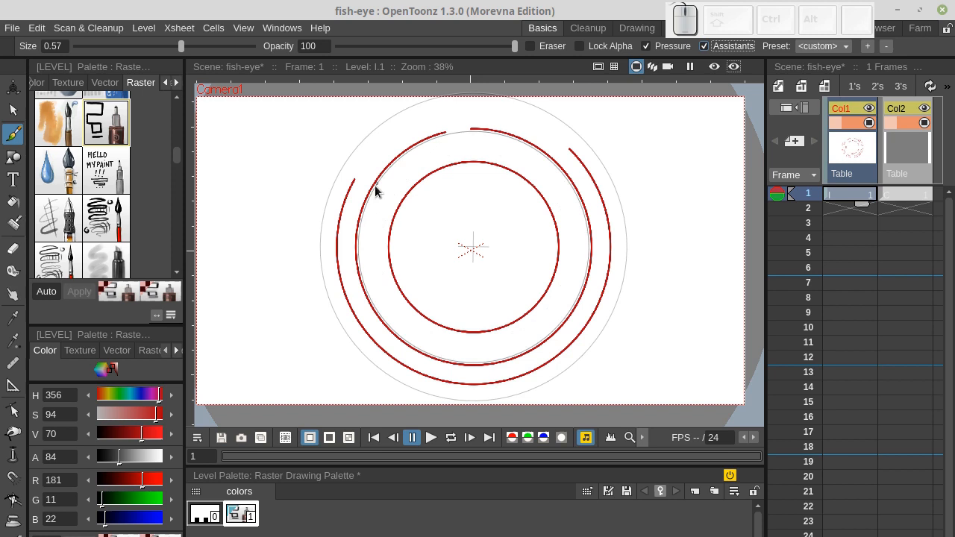
{"action": "key", "text": "ctrl+z"}
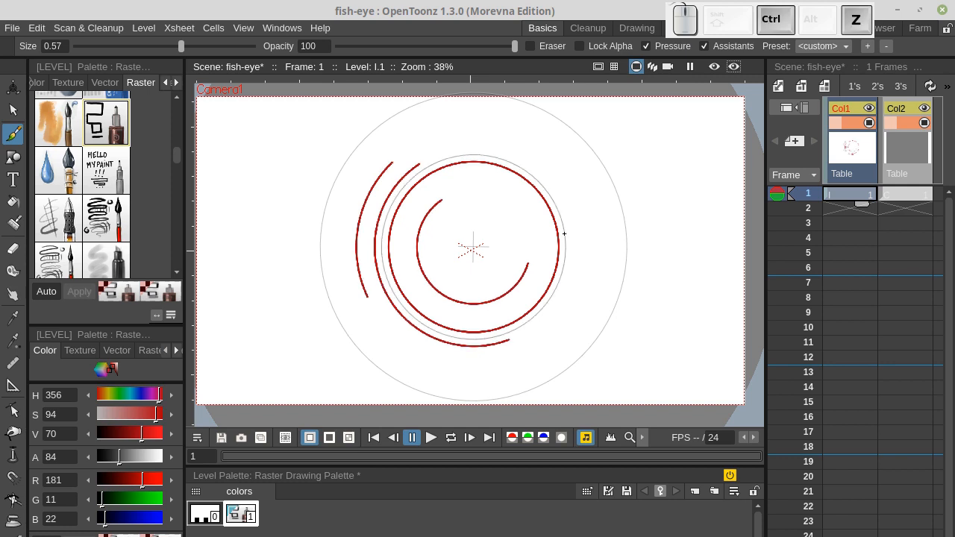
{"action": "key", "text": "ctrl+z"}
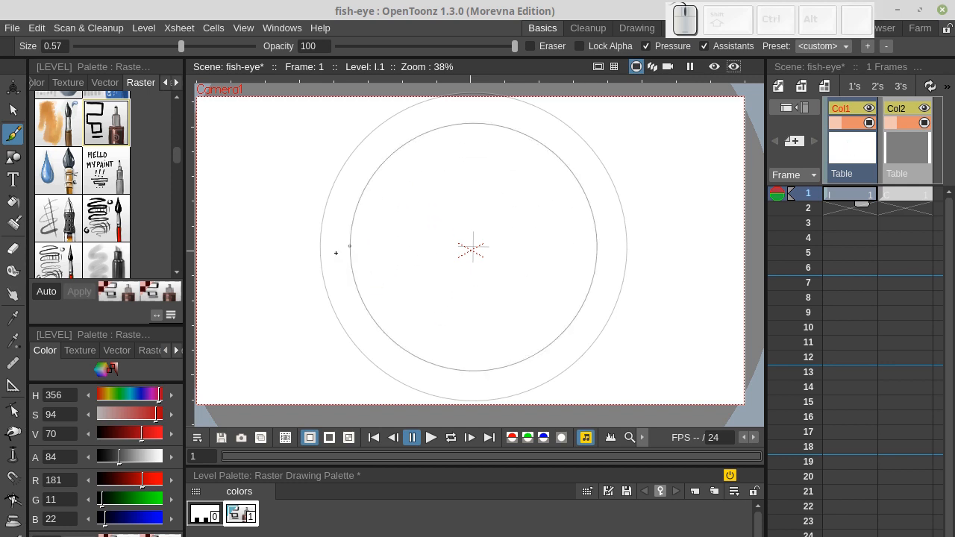
{"action": "left_click", "coordinate": [14, 385]}
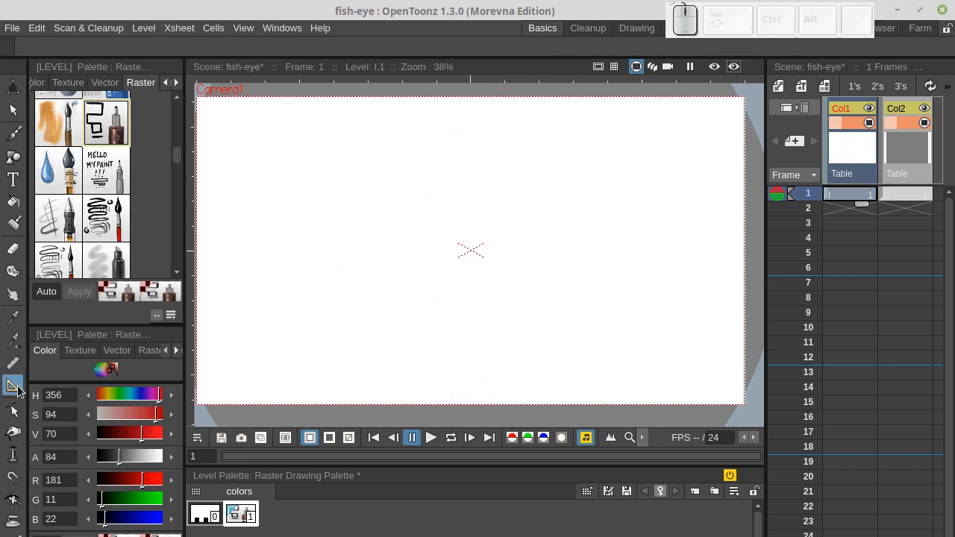
- Enable Restrict B and Grid on the circular guide and adjust its Perspective
{"action": "left_click", "coordinate": [13, 386]}
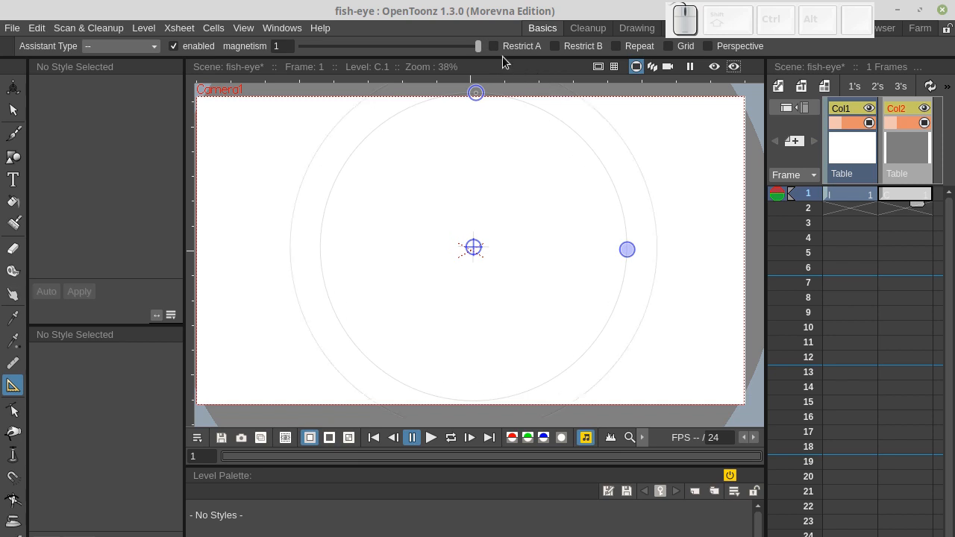
{"action": "left_click", "coordinate": [554, 46]}
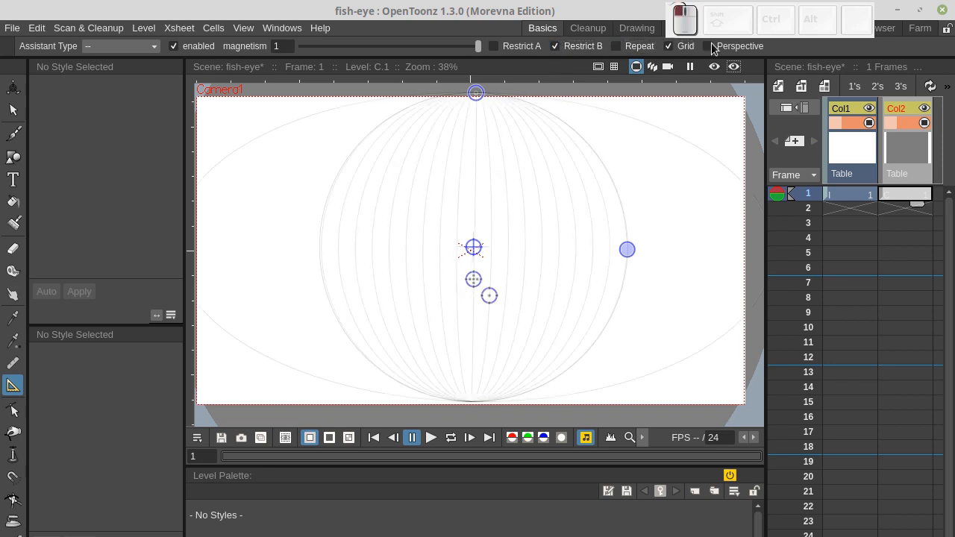
{"action": "left_click", "coordinate": [708, 46]}
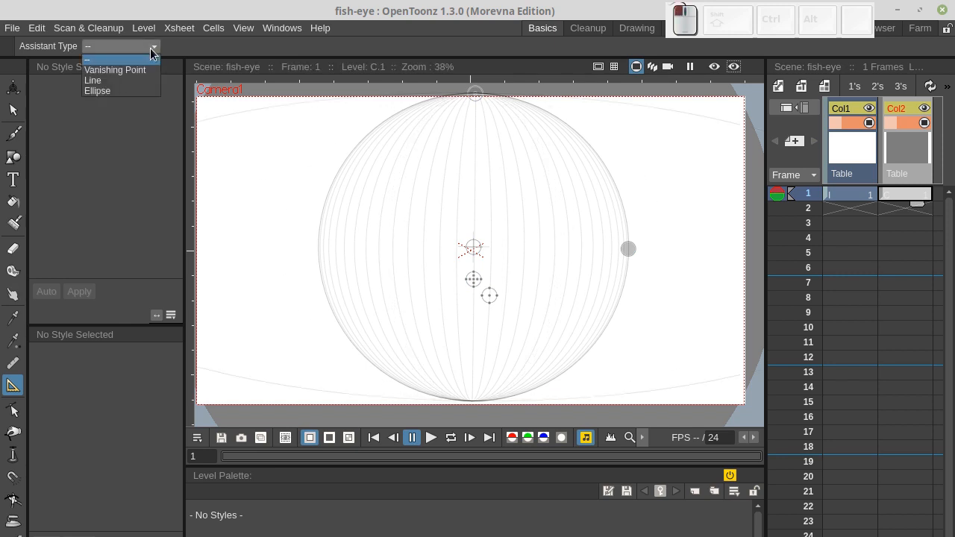
- Add a repeating gridded ellipse guide and drag its handles out to the sphere's sides
{"action": "left_click", "coordinate": [97, 90]}
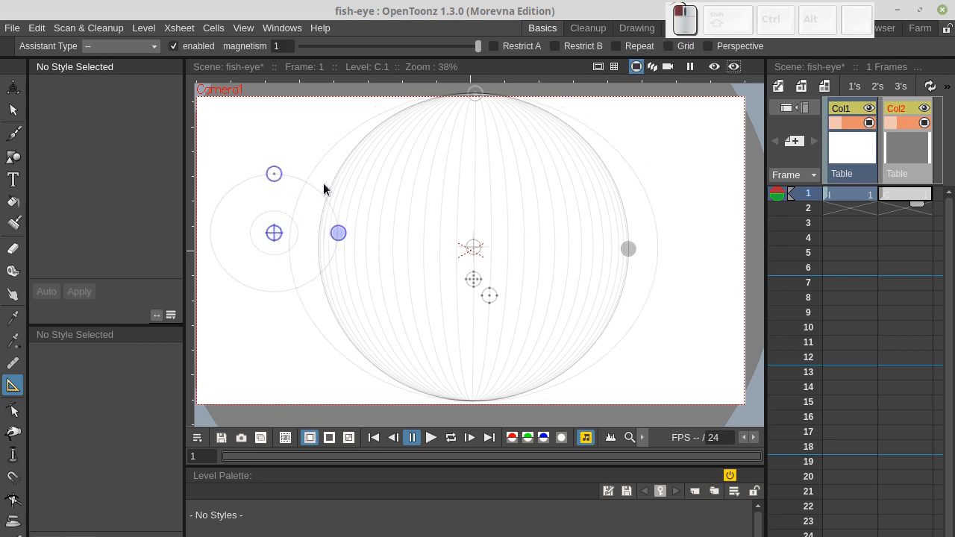
{"action": "left_click", "coordinate": [493, 46]}
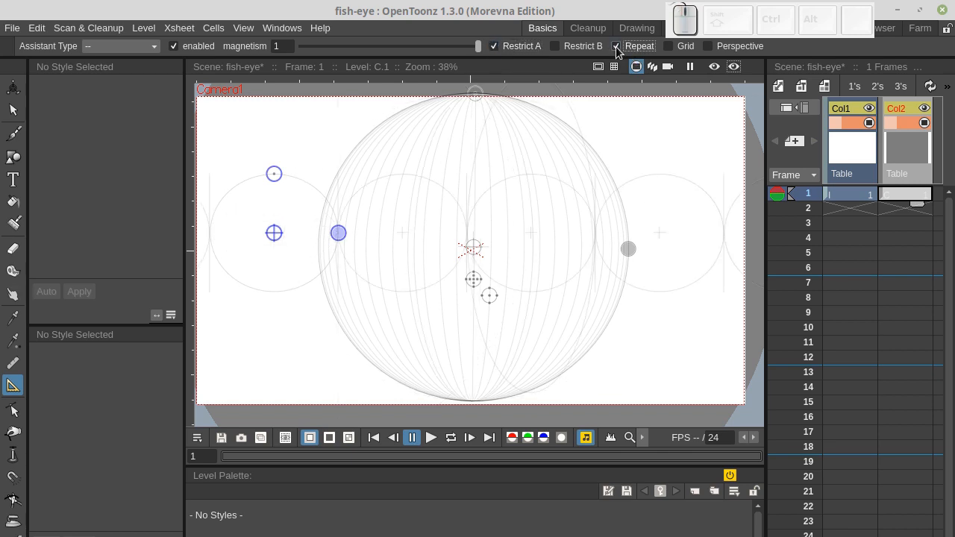
{"action": "left_click", "coordinate": [668, 46]}
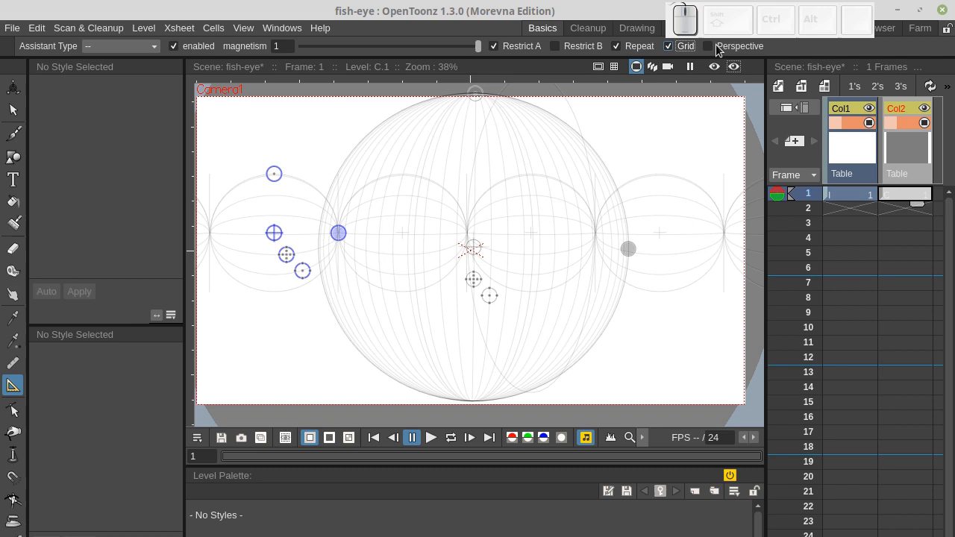
{"action": "mouse_move", "coordinate": [708, 51]}
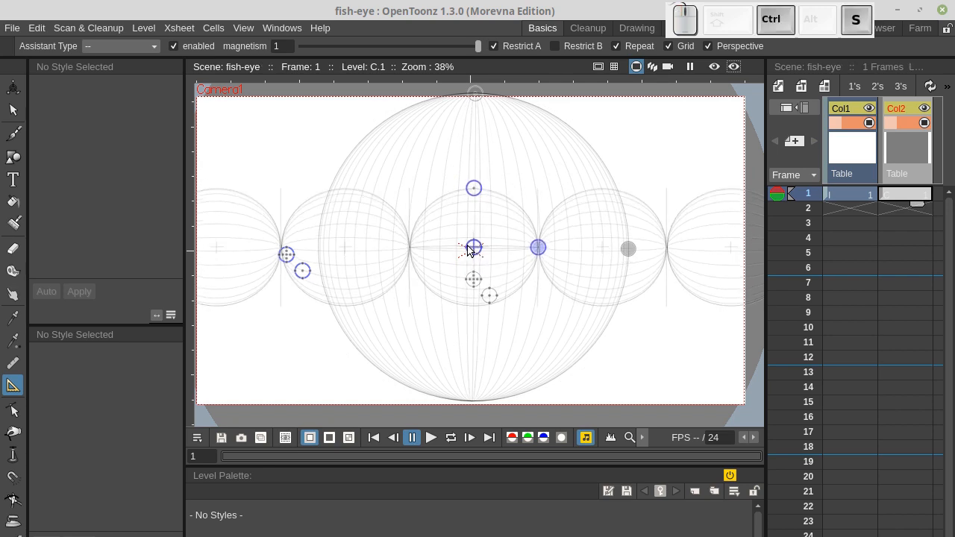
{"action": "left_click_drag", "start_coordinate": [473, 187], "coordinate": [473, 95]}
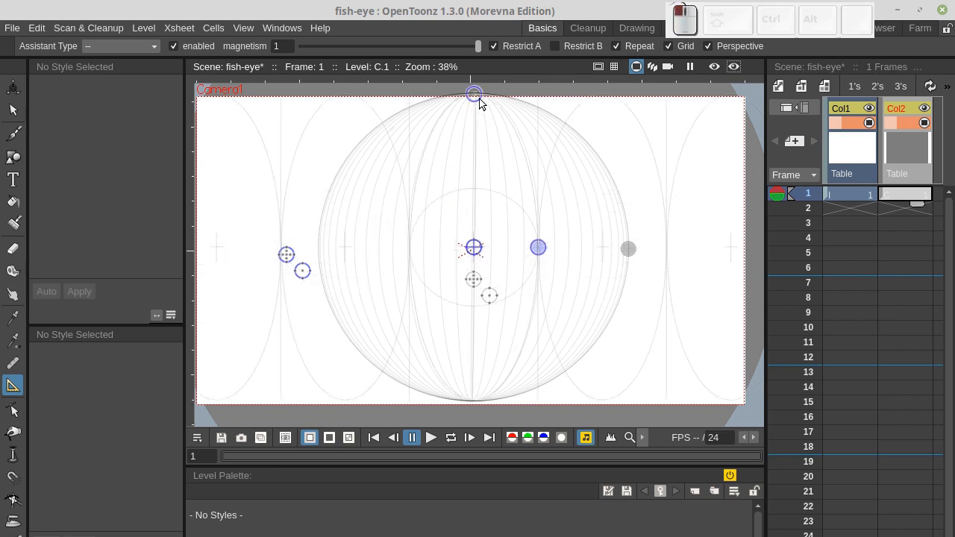
{"action": "left_click_drag", "start_coordinate": [537, 247], "coordinate": [616, 249]}
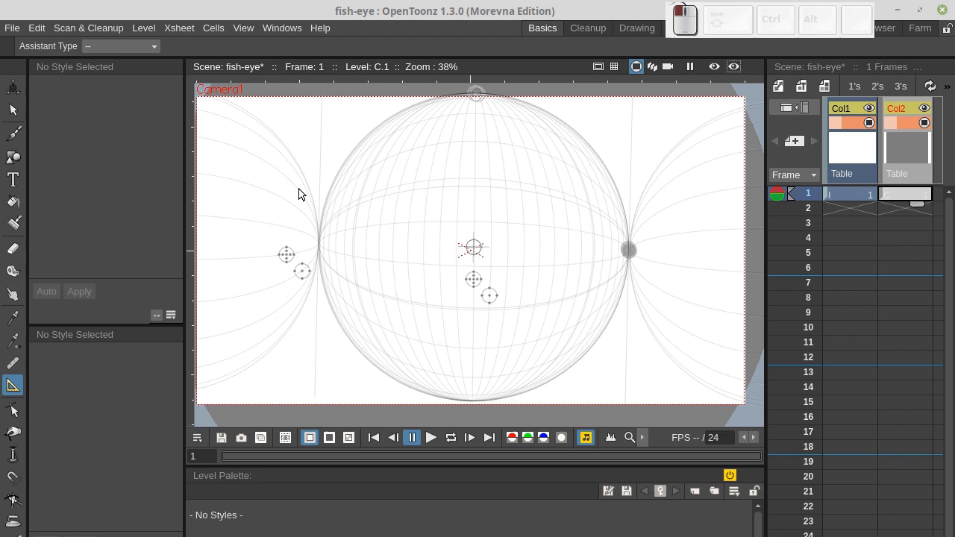
- Place another Ellipse assistant at the centre of the sphere
{"action": "left_click", "coordinate": [120, 46]}
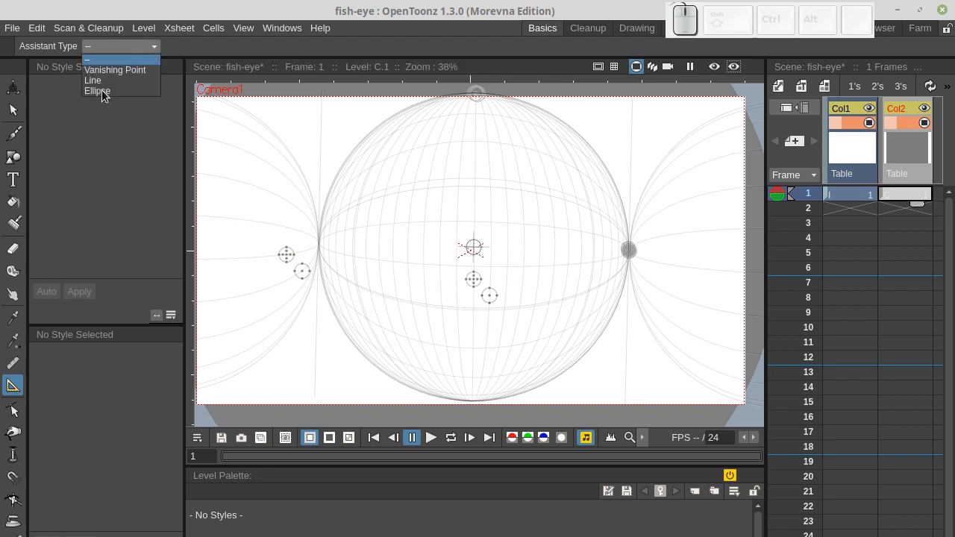
{"action": "left_click", "coordinate": [115, 70]}
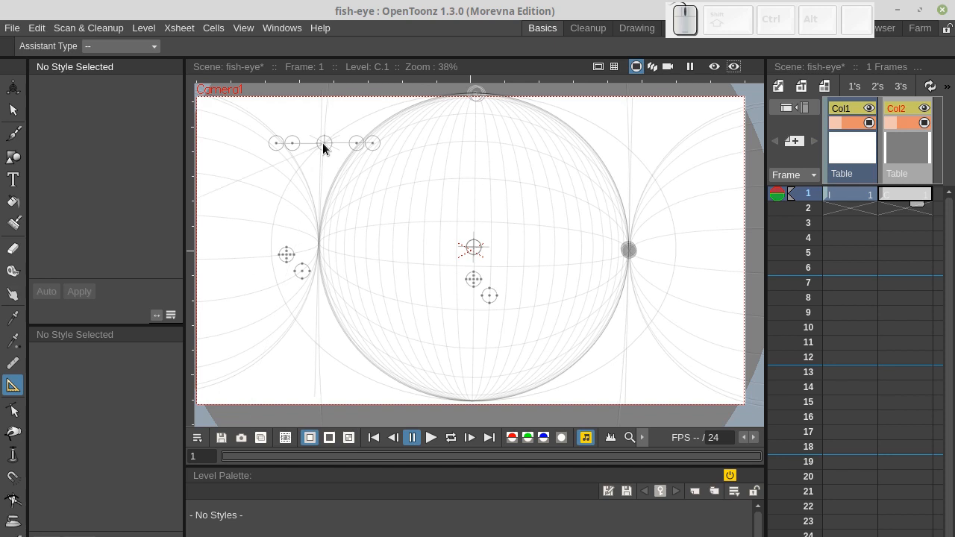
{"action": "left_click", "coordinate": [473, 251]}
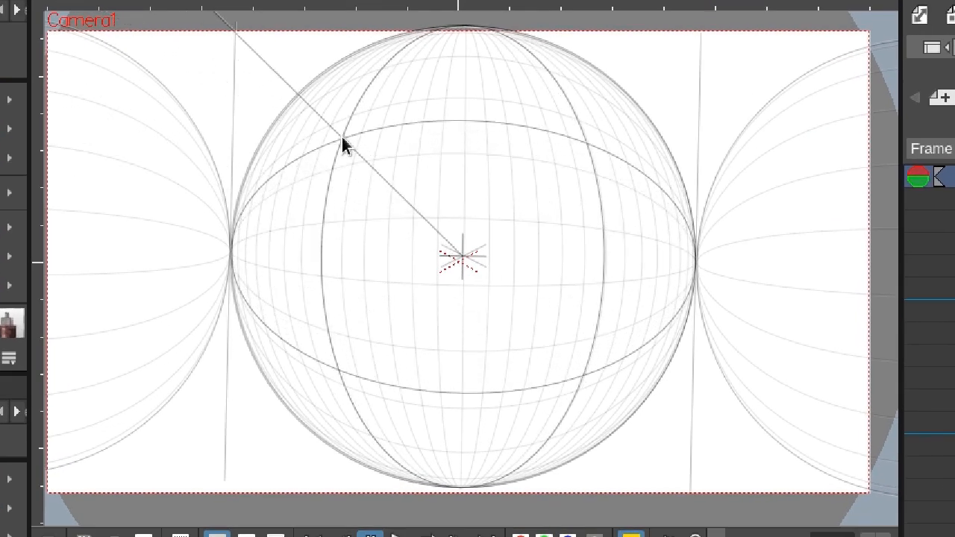
- Draw the first red building's walls and roofline following the fisheye guides
{"action": "left_click_drag", "start_coordinate": [345, 145], "coordinate": [310, 231]}
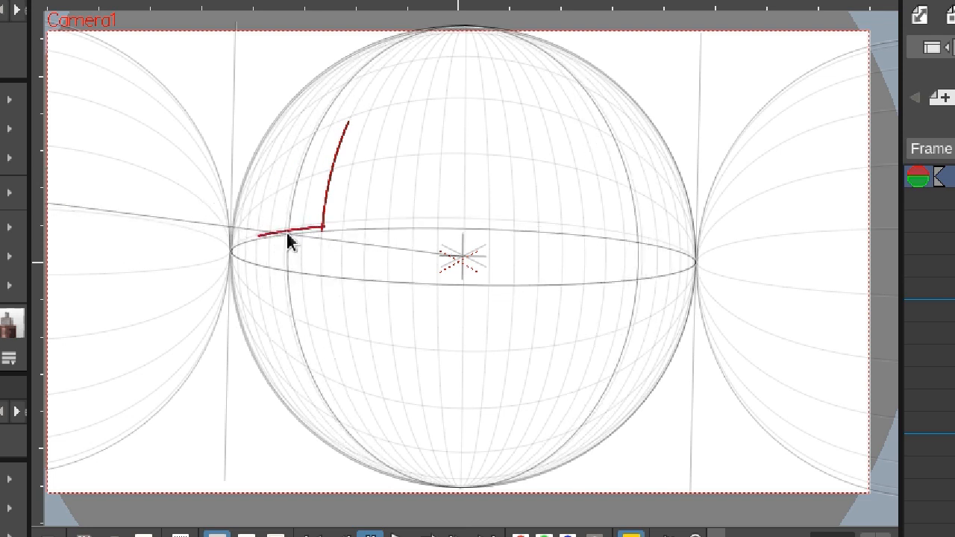
{"action": "left_click_drag", "start_coordinate": [291, 241], "coordinate": [291, 165]}
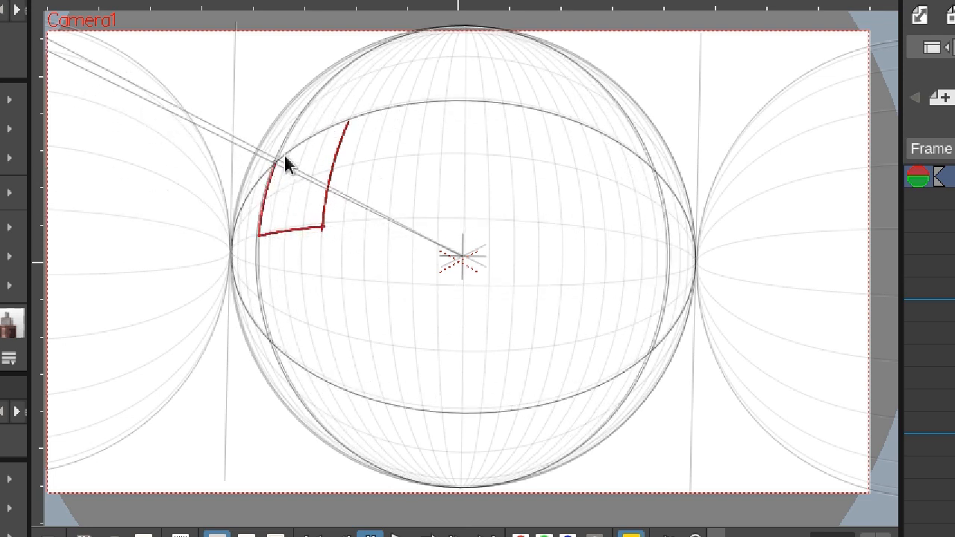
{"action": "left_click_drag", "start_coordinate": [290, 163], "coordinate": [386, 190]}
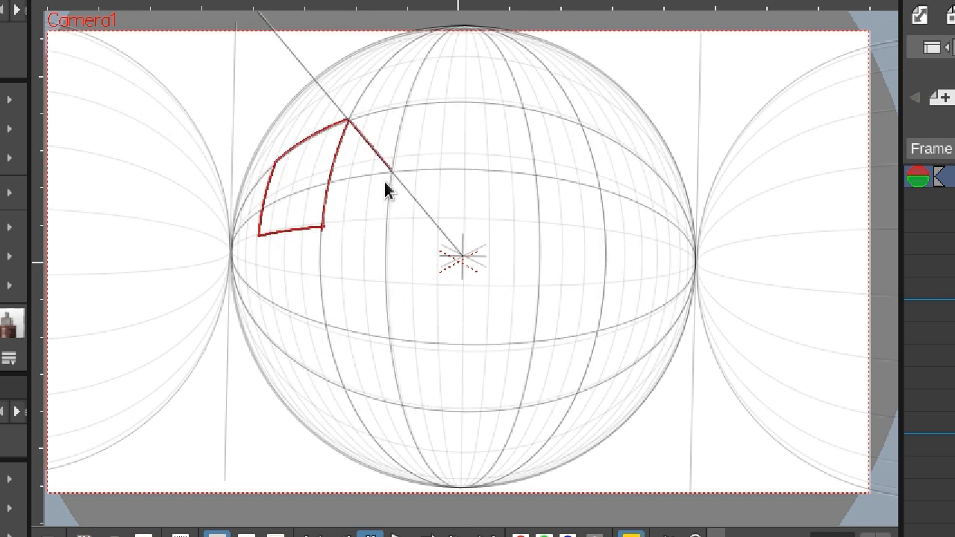
{"action": "left_click_drag", "start_coordinate": [388, 190], "coordinate": [408, 254]}
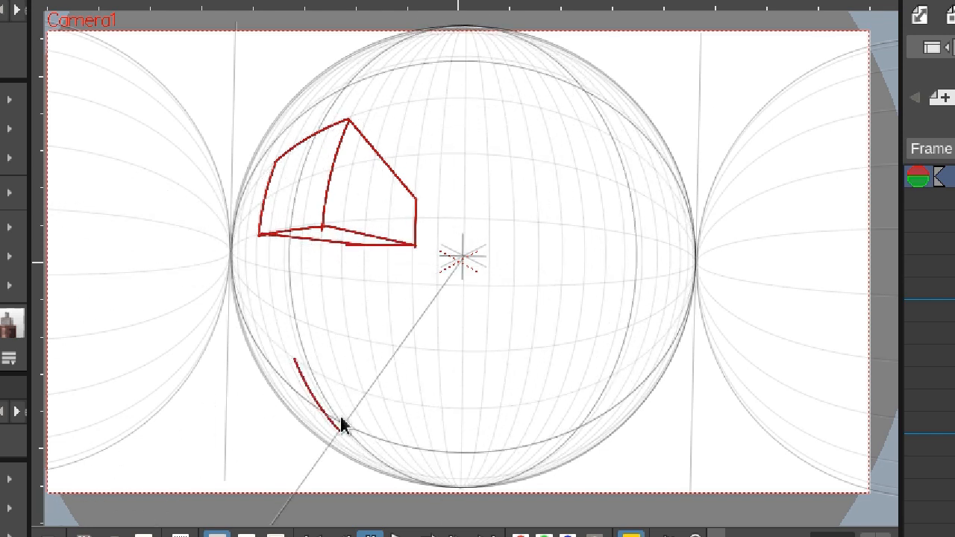
- Draw street lines converging on the centre and add more building detail strokes
{"action": "left_click_drag", "start_coordinate": [343, 425], "coordinate": [369, 294]}
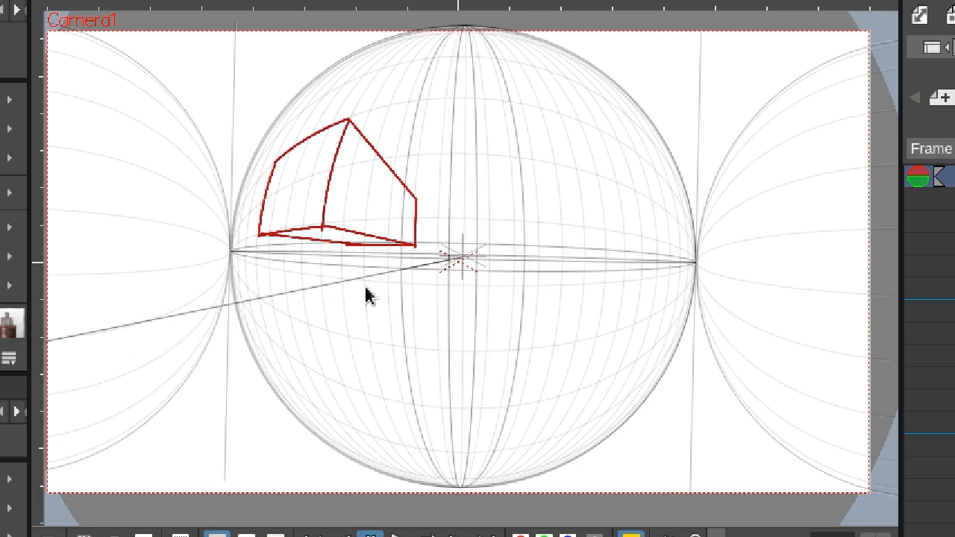
{"action": "left_click_drag", "start_coordinate": [366, 295], "coordinate": [687, 328]}
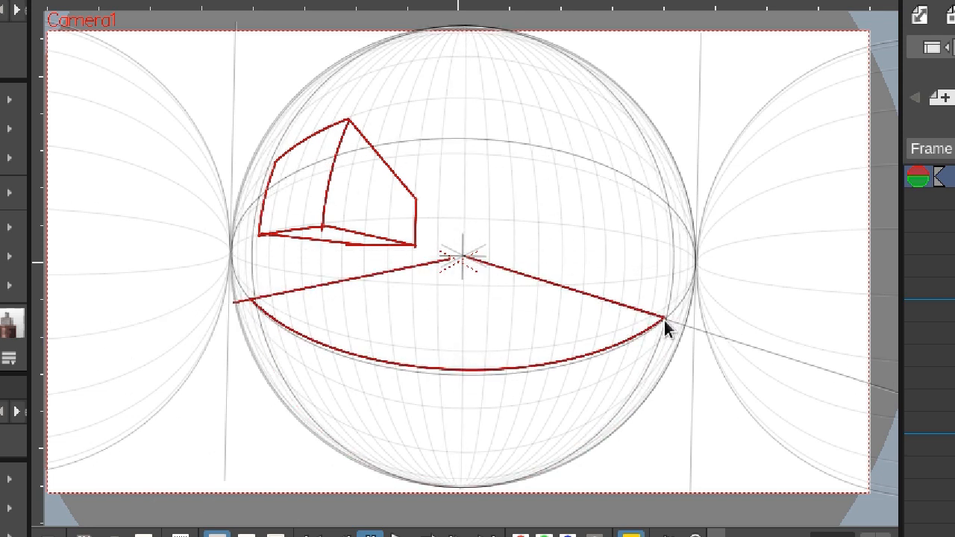
{"action": "left_click_drag", "start_coordinate": [668, 328], "coordinate": [537, 207]}
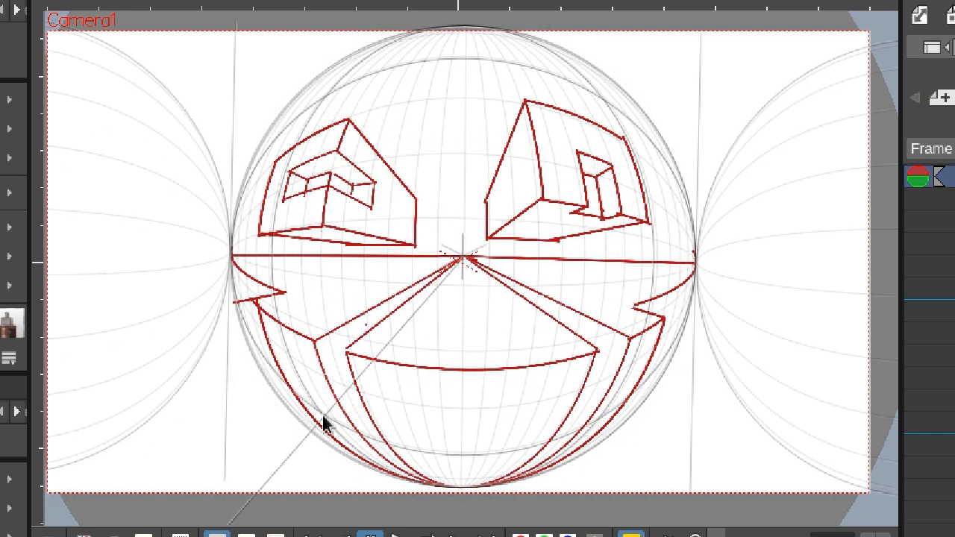
{"action": "left_click_drag", "start_coordinate": [325, 425], "coordinate": [515, 134]}
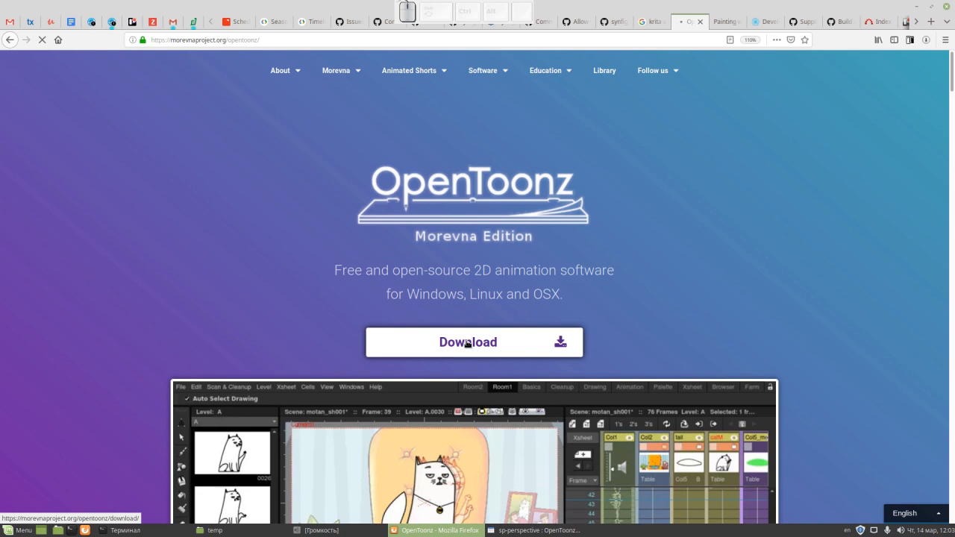
- Request the free Windows 64bit OpenToonz build at a price of 0
{"action": "left_click", "coordinate": [467, 342]}
{"action": "type", "text": "0"}
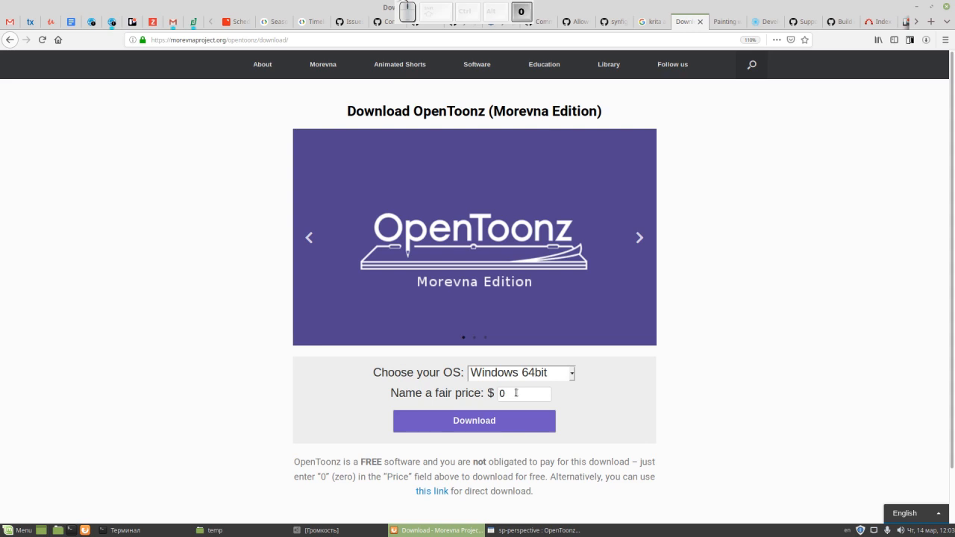
{"action": "left_click", "coordinate": [473, 421]}
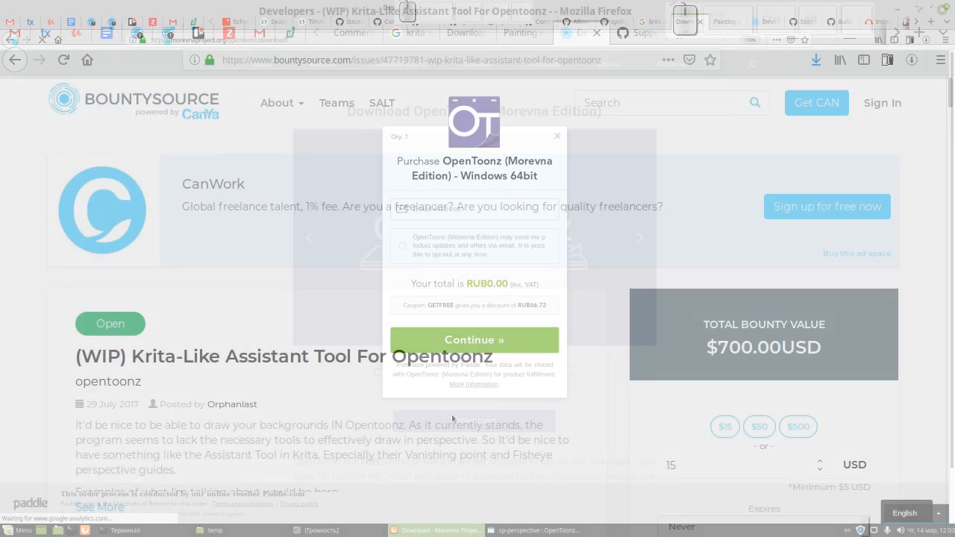
- Scroll the $700 Krita-like assistant bounty page down to its backers' pledges
{"action": "left_click", "coordinate": [556, 136]}
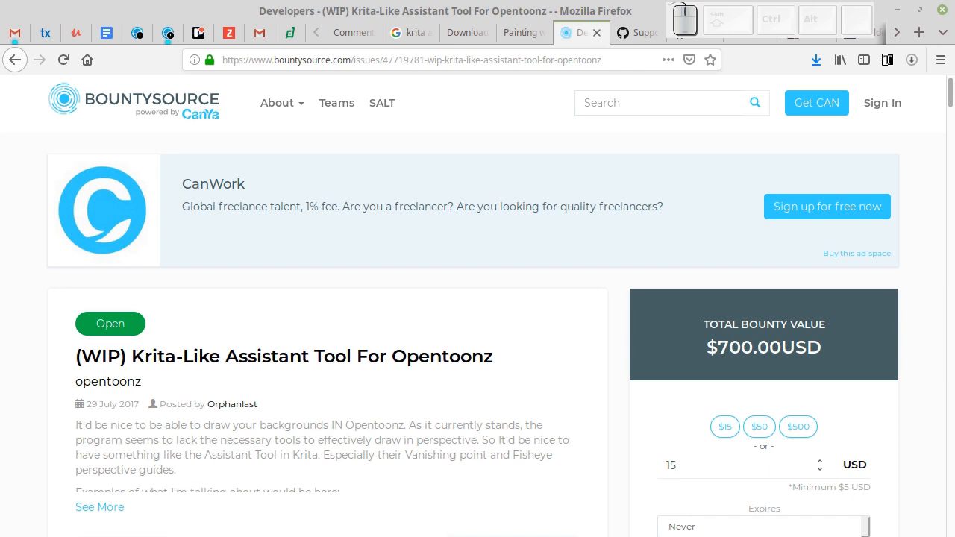
{"action": "scroll", "scroll_direction": "down", "scroll_amount": 3}
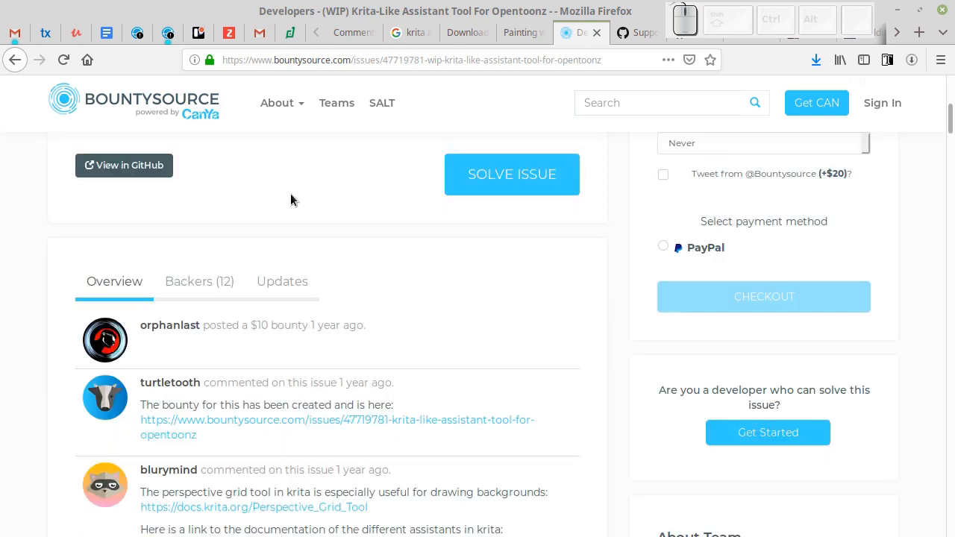
{"action": "scroll", "scroll_direction": "down", "scroll_amount": 3}
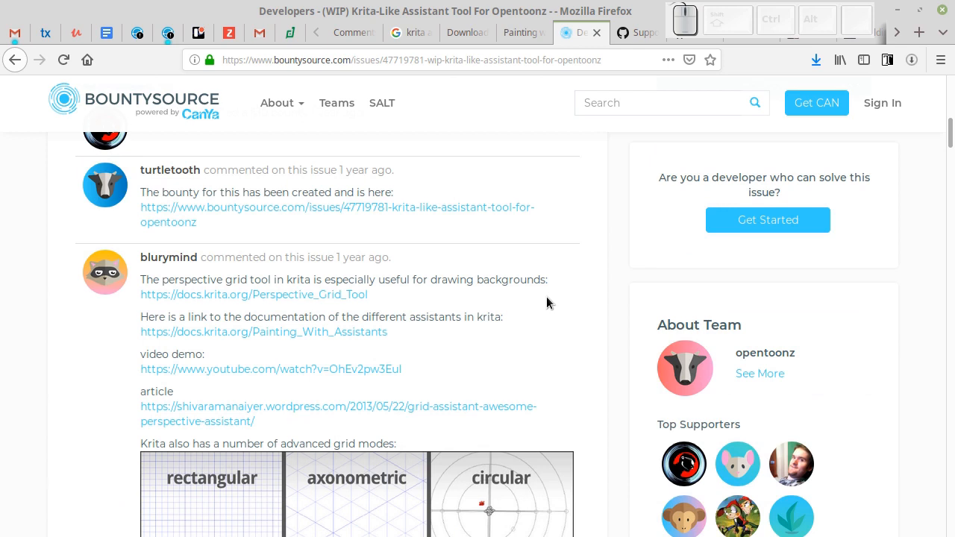
{"action": "mouse_move", "coordinate": [173, 141]}
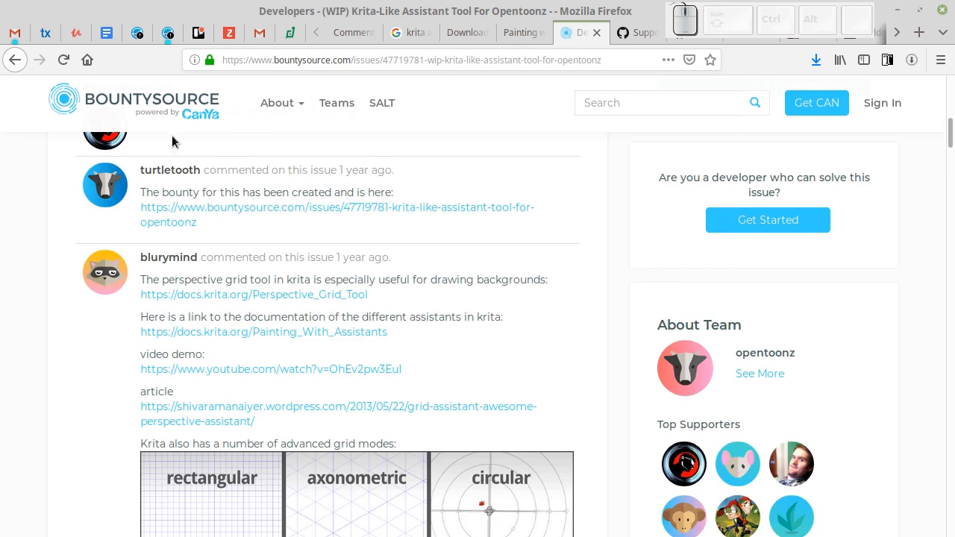
{"action": "scroll", "scroll_direction": "down", "scroll_amount": 3}
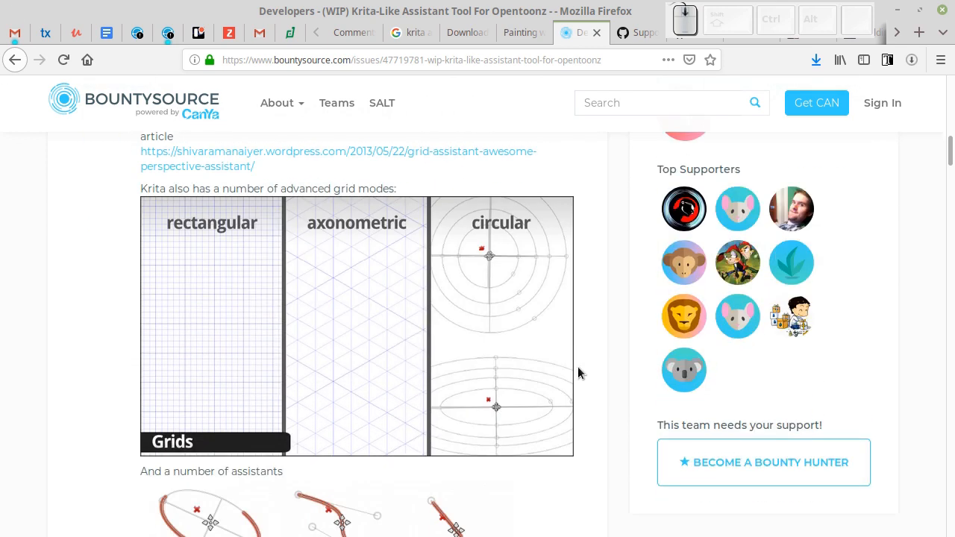
{"action": "scroll", "scroll_direction": "down", "scroll_amount": 3}
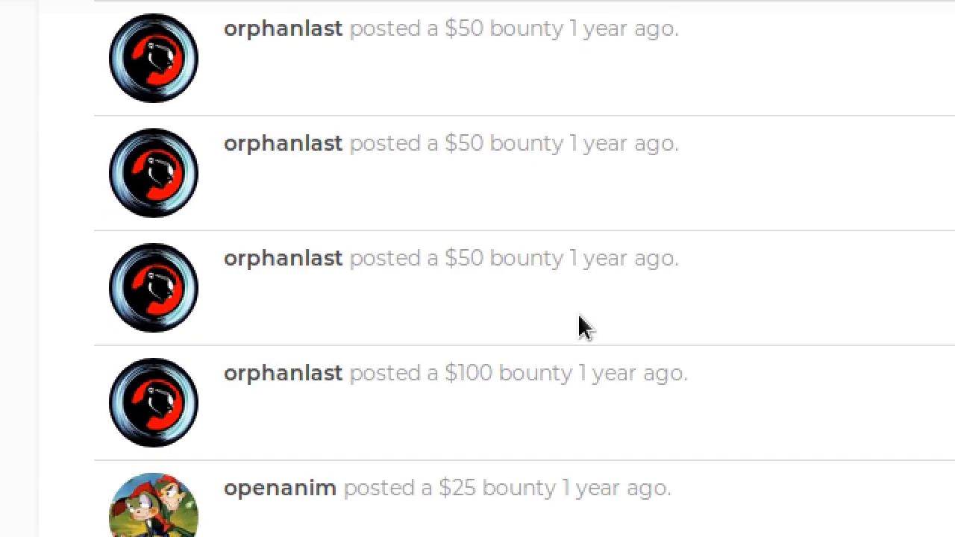
{"action": "mouse_move", "coordinate": [500, 216]}
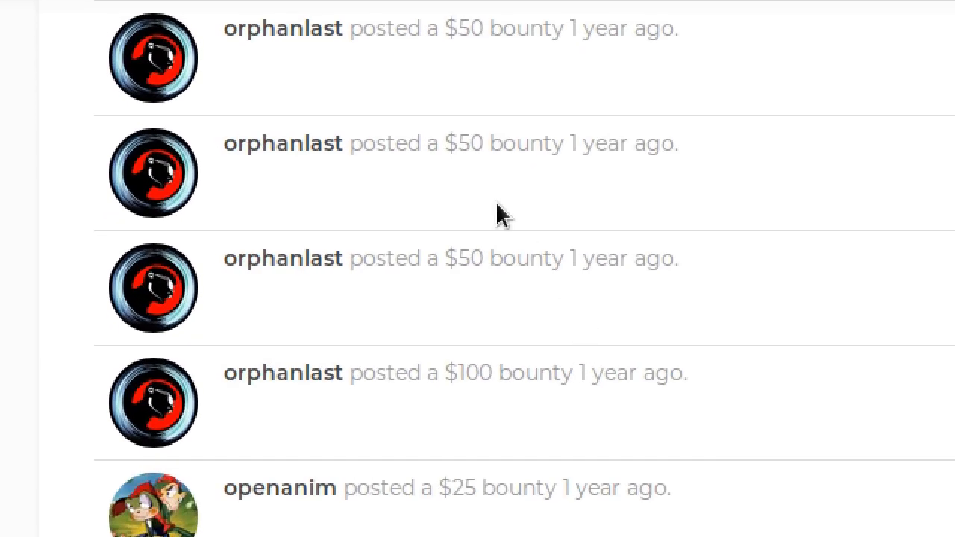
{"action": "mouse_move", "coordinate": [459, 202]}
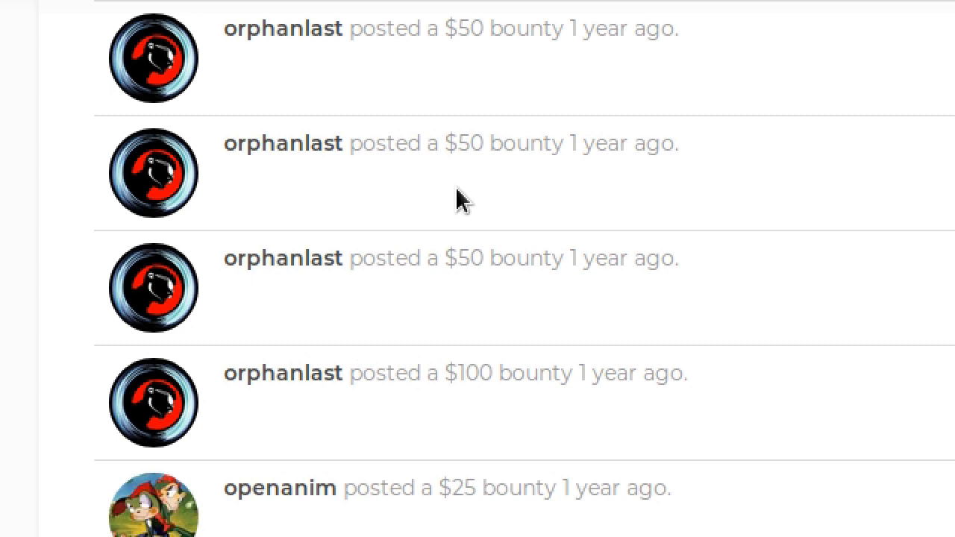